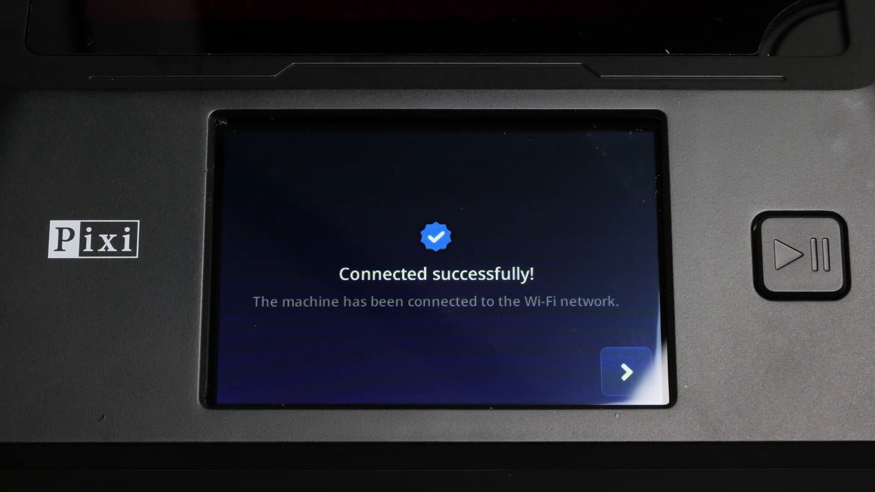
- Continue past the Wi-Fi success message, review both settings pages, and return to the main screen
left_click(626, 371)
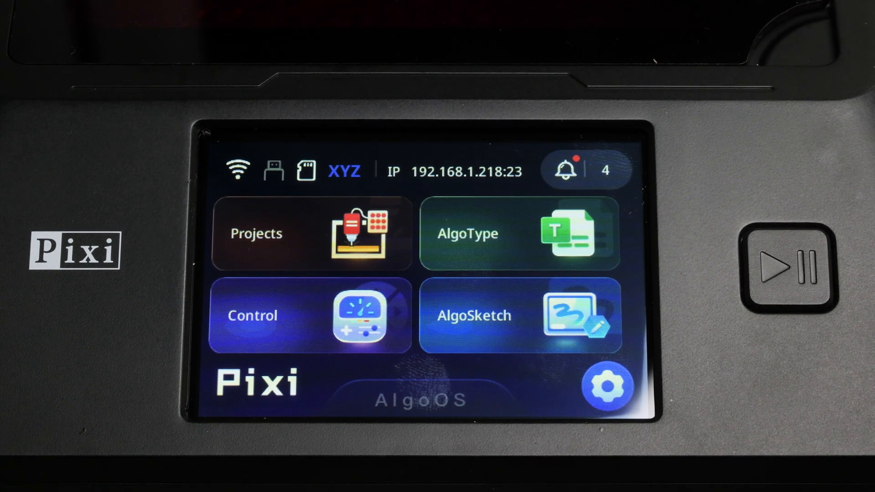
left_click(608, 386)
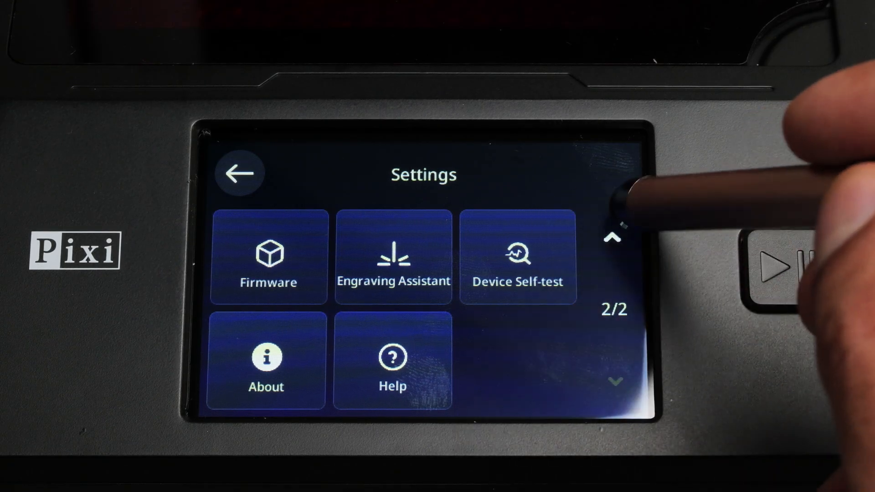
left_click(613, 237)
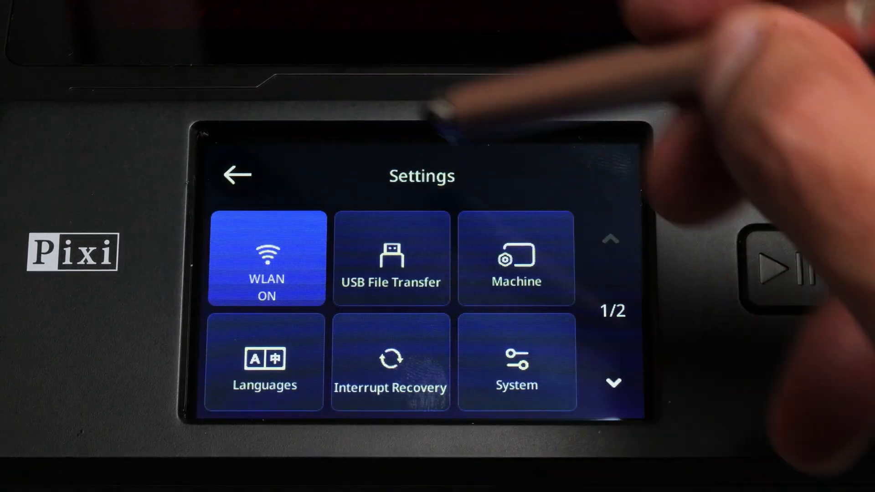
left_click(237, 175)
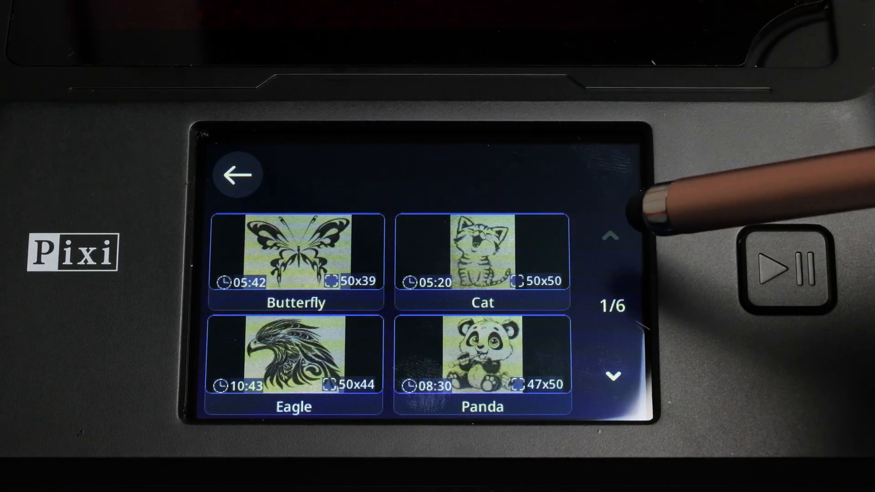
- Page through the built-in Example designs and return to the engraving source choice
left_click(614, 375)
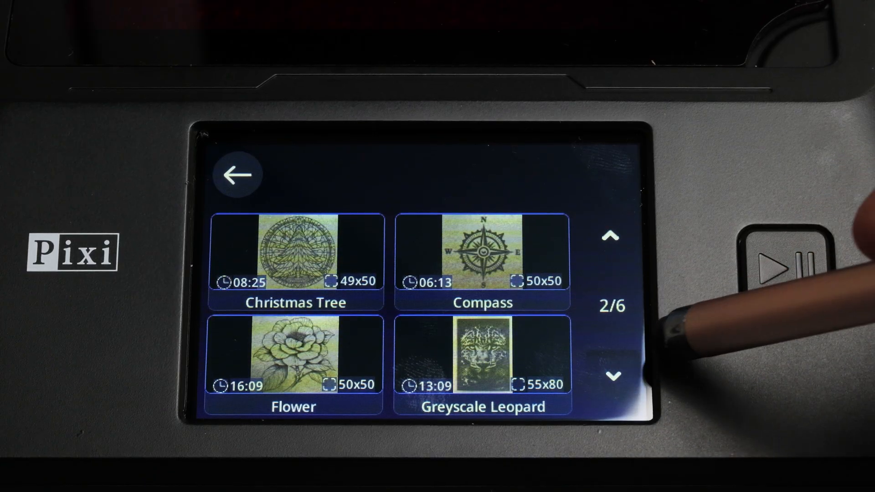
left_click(612, 376)
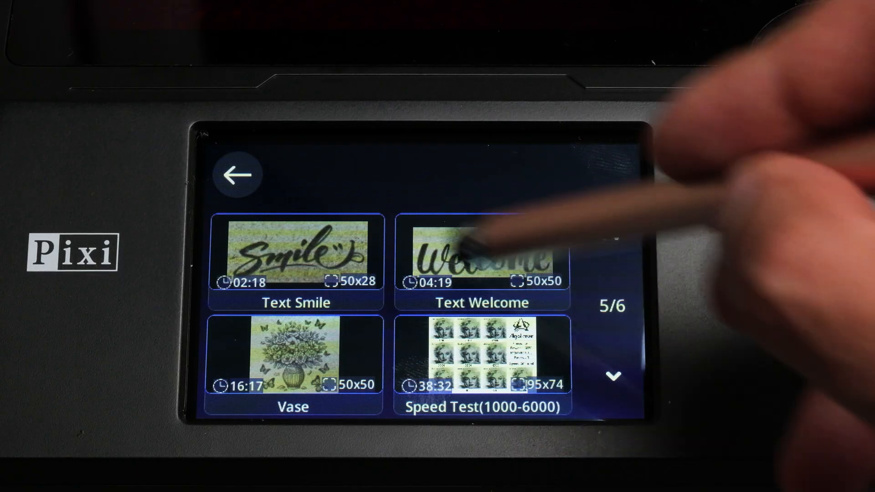
left_click(237, 174)
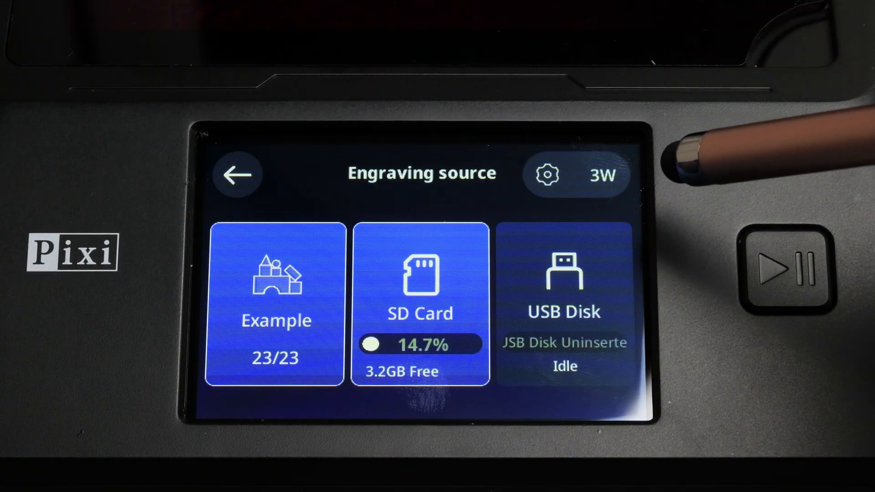
- Browse the SD Card's Engraving materials folder of images such as tiger.jpg, then leave it
left_click(420, 295)
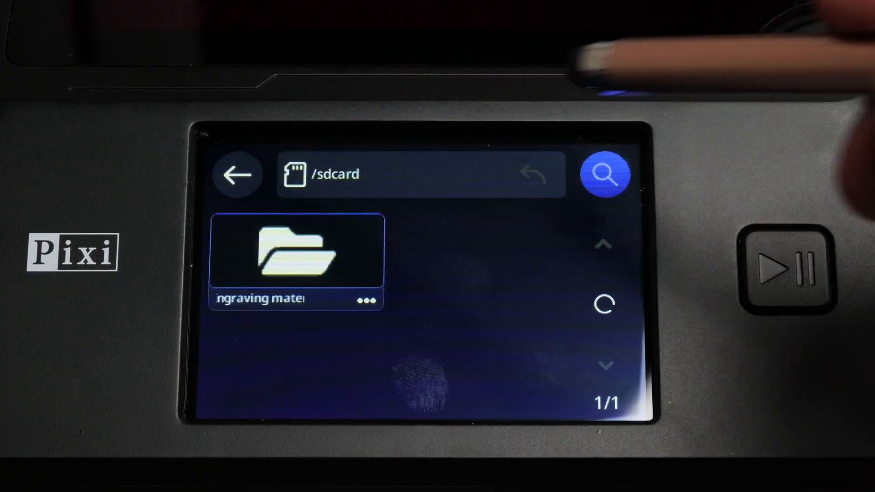
left_click(295, 249)
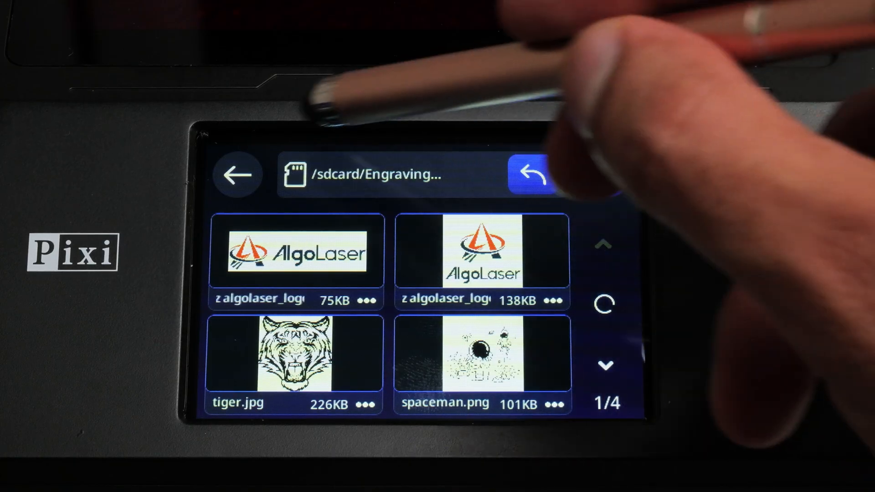
left_click(237, 174)
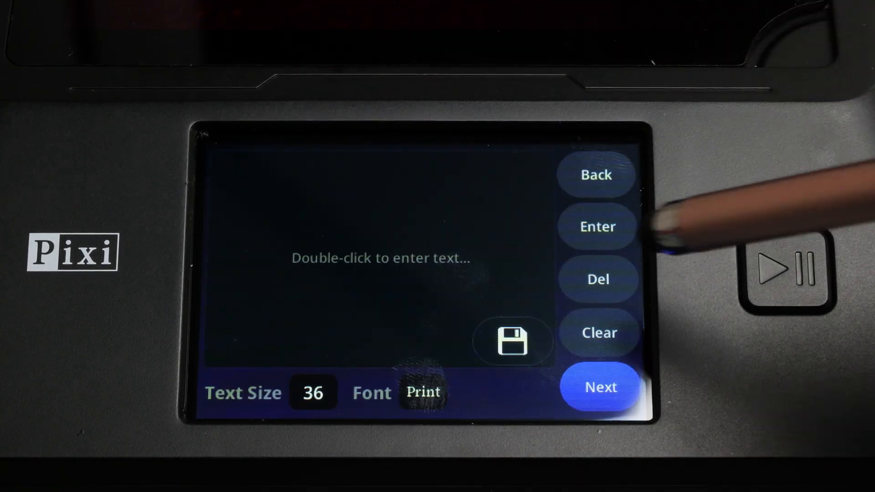
- Enter "MIRZA MAKES" as the text to engrave in AlgoType
double_click(381, 258)
type("MIRZA MAKES")
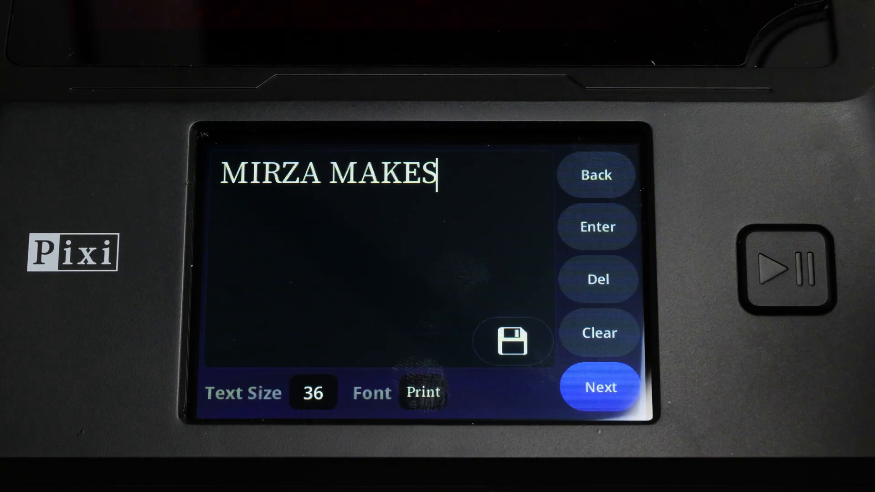
left_click(423, 392)
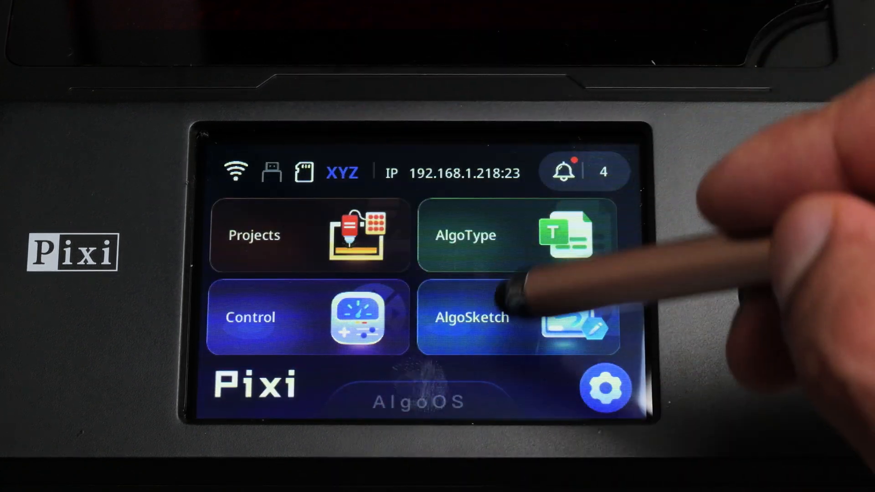
- Launch AlgoSketch from the AlgoOS home screen
left_click(472, 318)
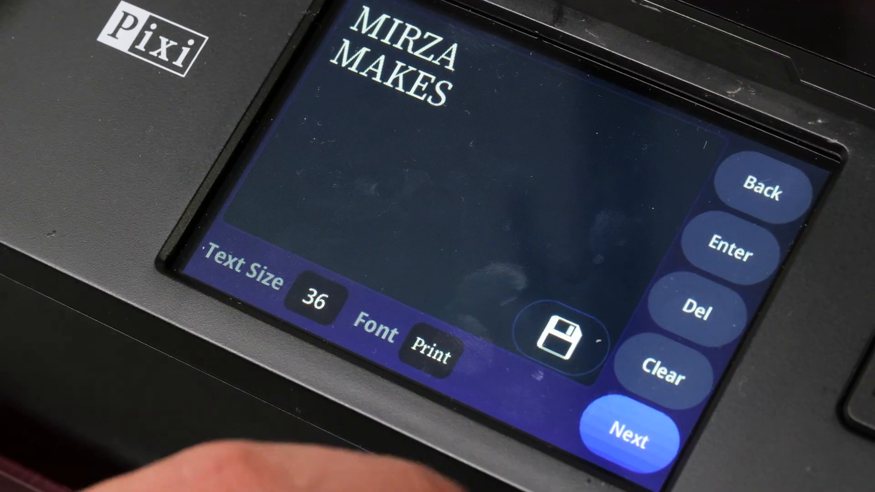
- Move to the engraving preview showing the two-line name at 81x54 mm
left_click(628, 436)
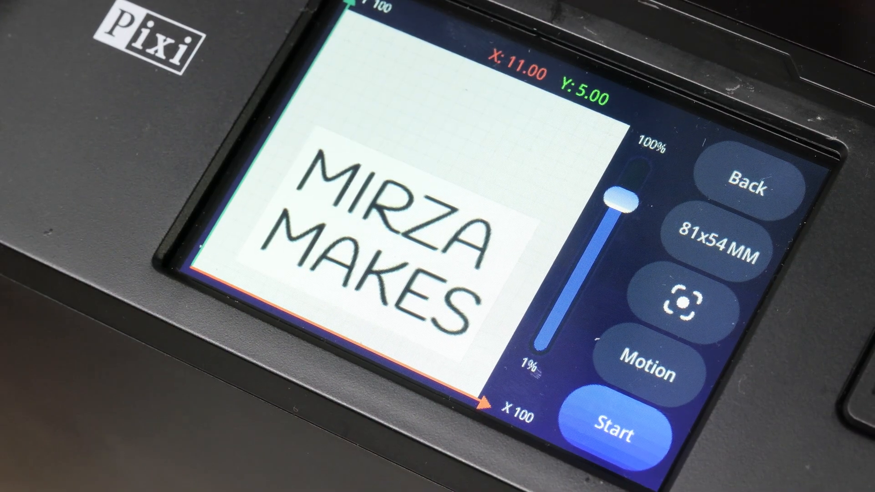
left_click(613, 432)
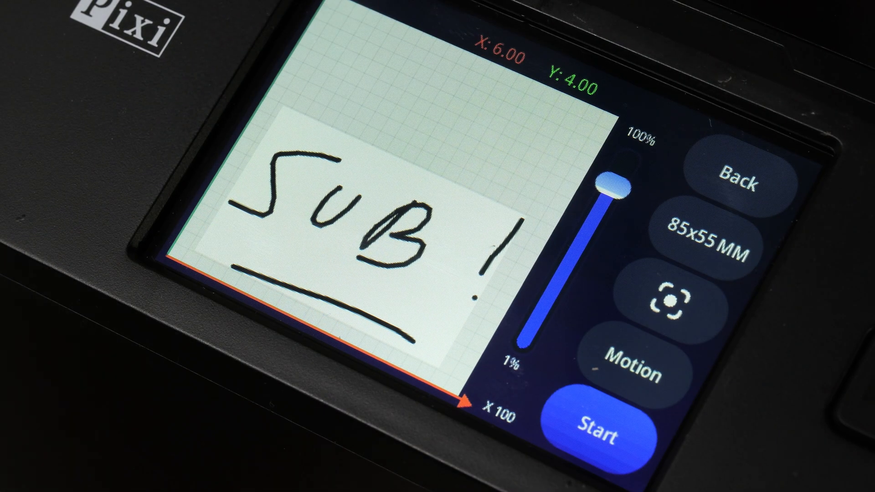
- Bring up the engraving preview of the underlined SUB! sketch at 85x55 mm
left_click(594, 432)
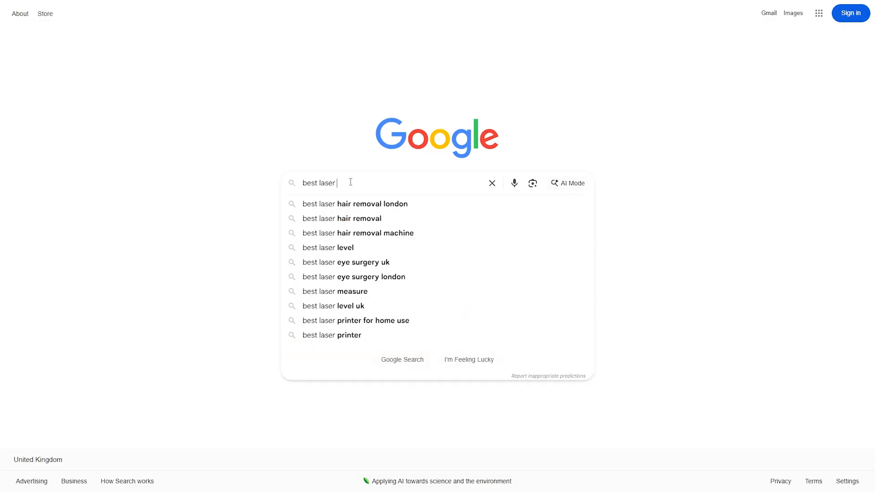
- Search Google for "best laser cutting software", then follow through to LightBurn results
type("cutting softw")
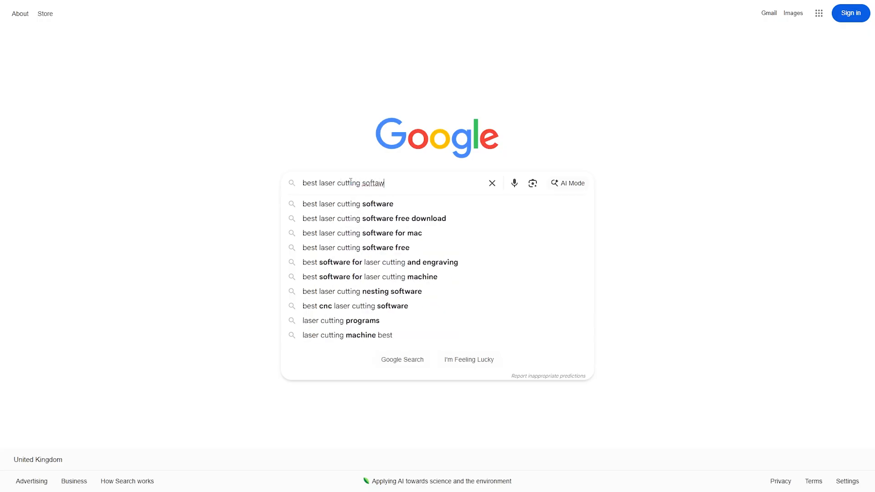
type("re")
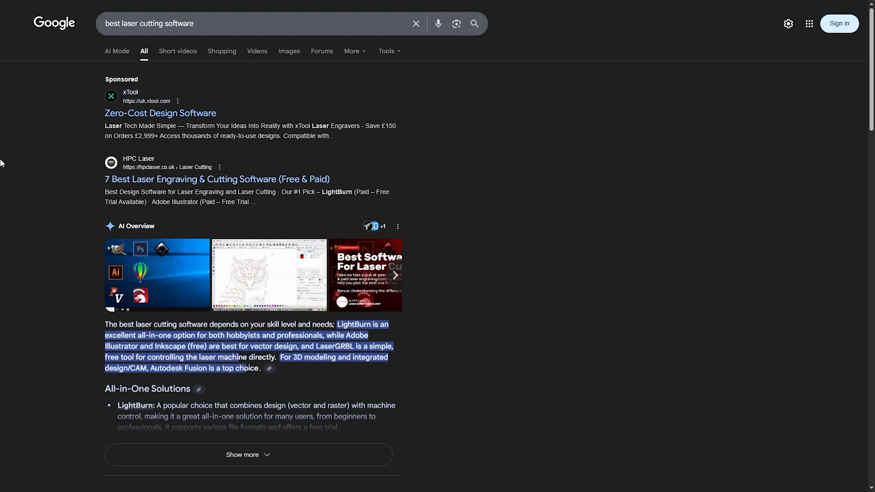
scroll("down", 3)
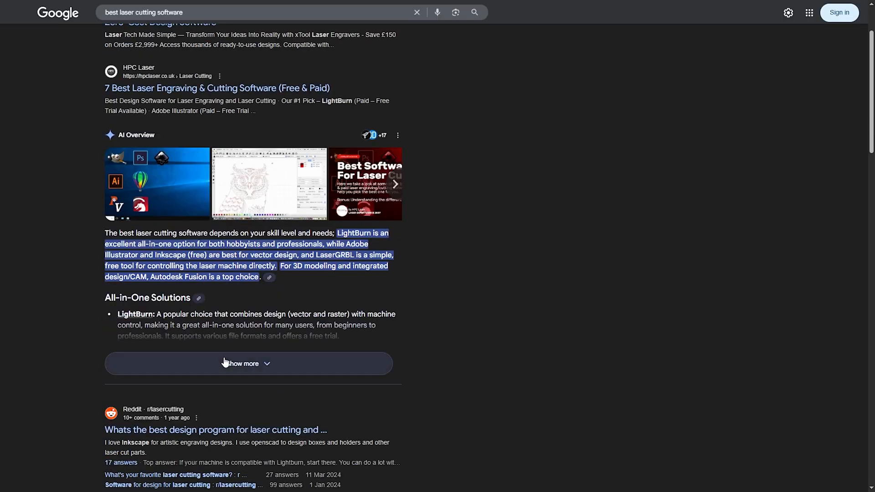
left_click(248, 364)
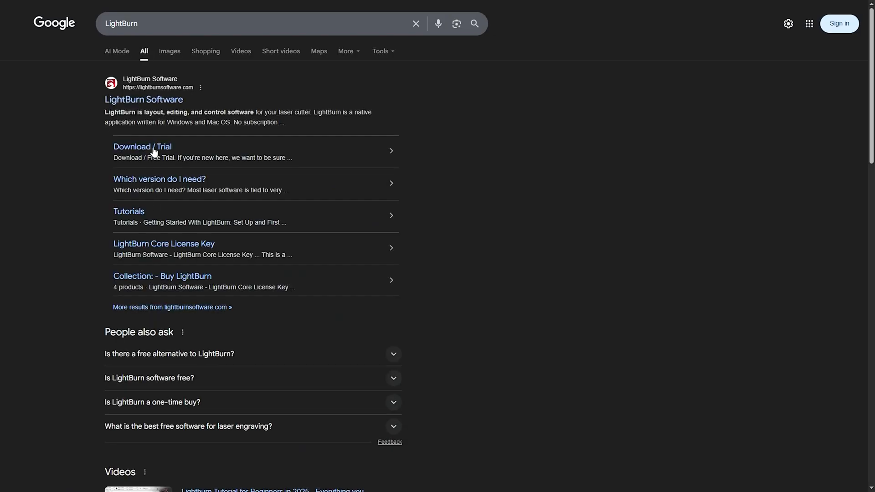
- Reach LightBurn's Download / Free Trial page and its Windows 64-bit download button
left_click(143, 100)
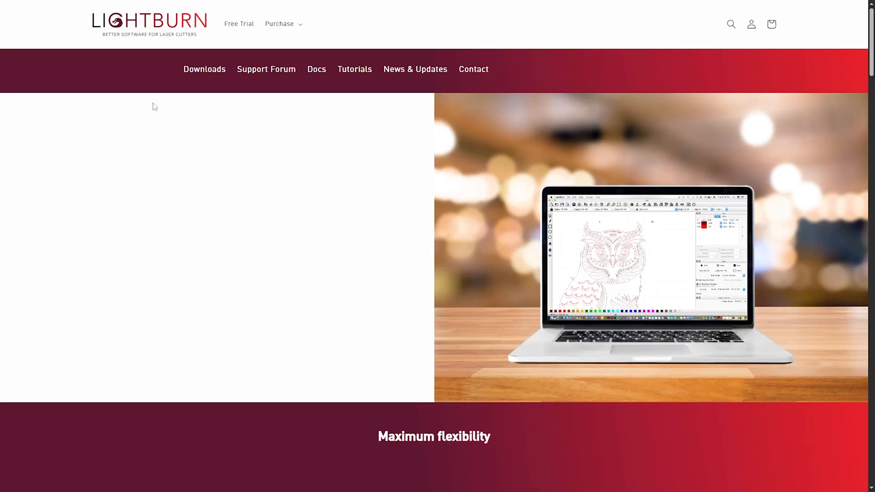
left_click(239, 23)
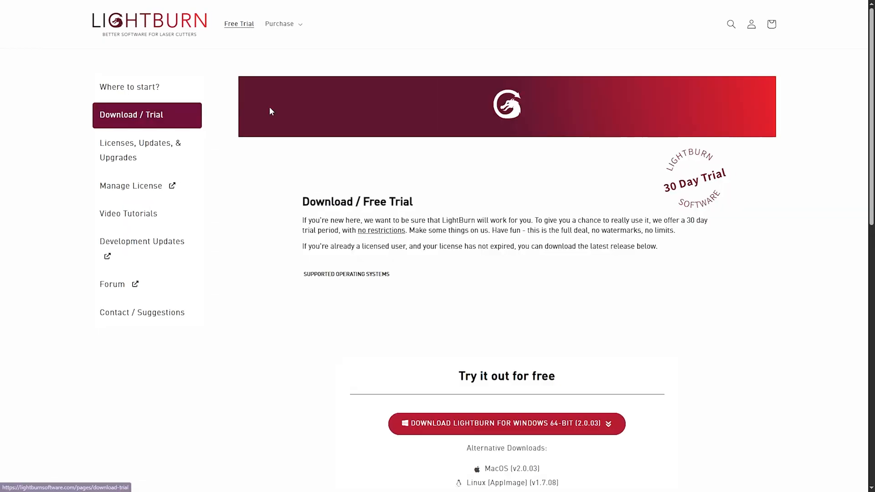
scroll("down", 3)
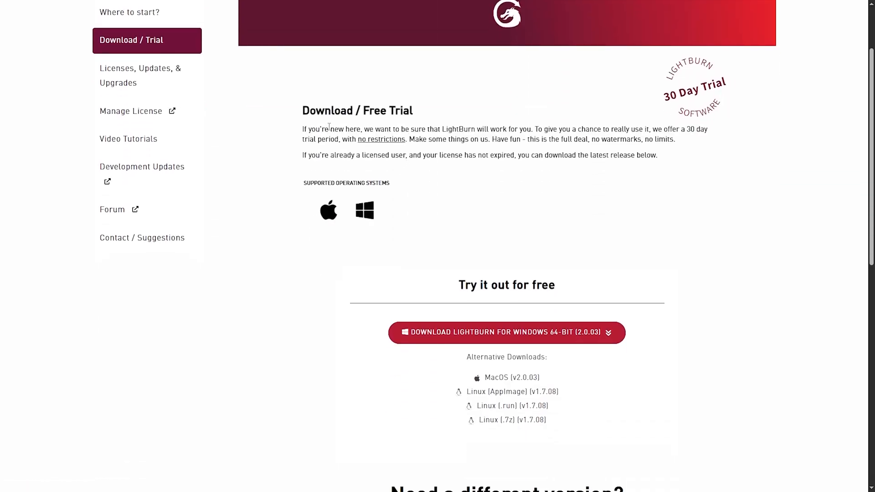
mouse_move(424, 180)
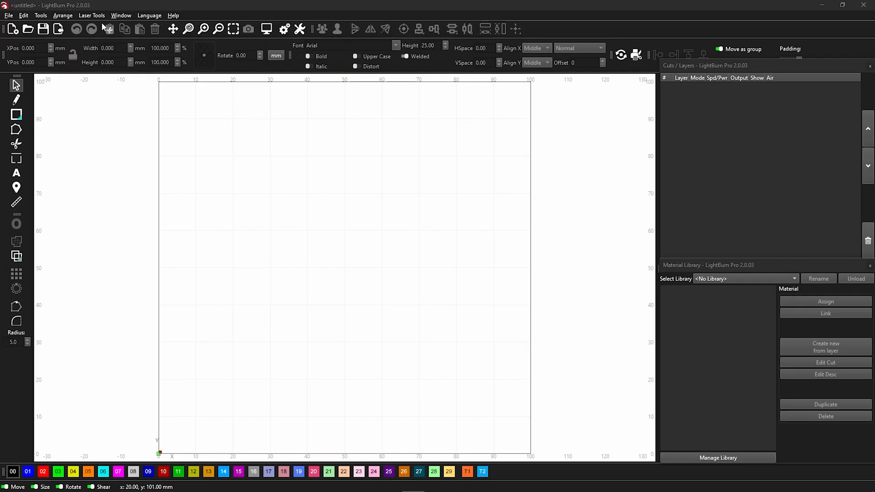
- Start creating a new laser device manually from Laser Tools > Manage Devices
left_click(121, 15)
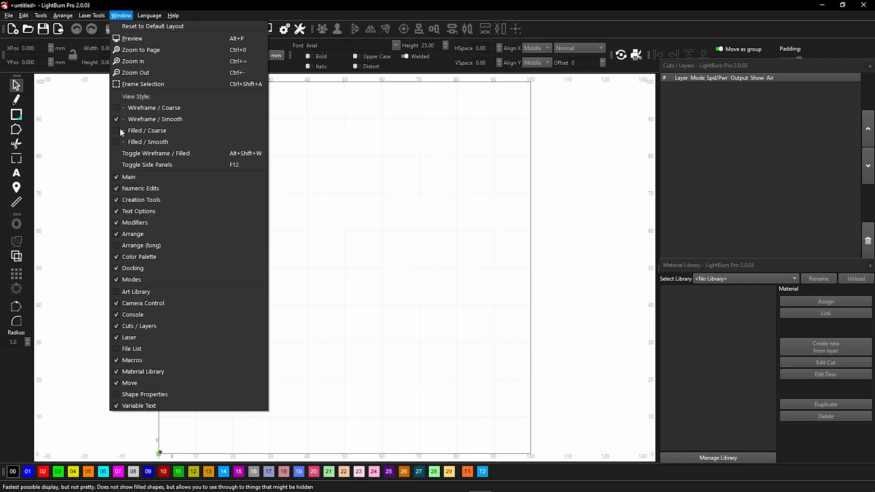
left_click(91, 16)
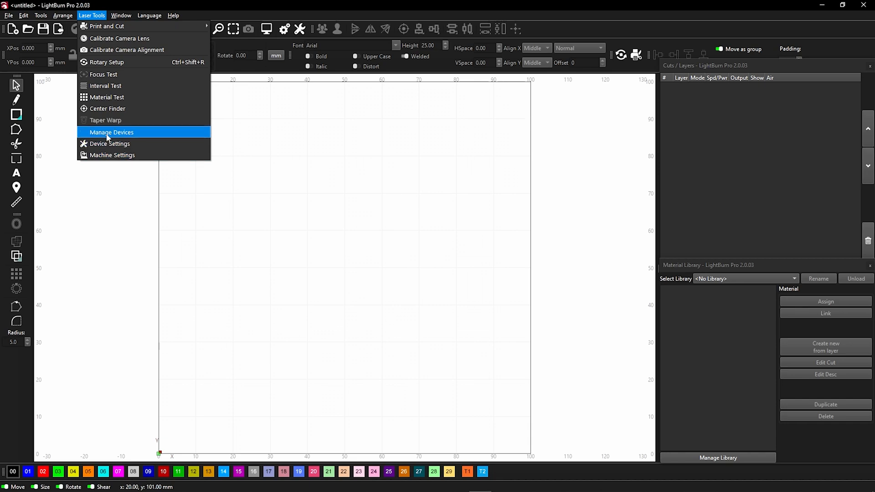
left_click(111, 133)
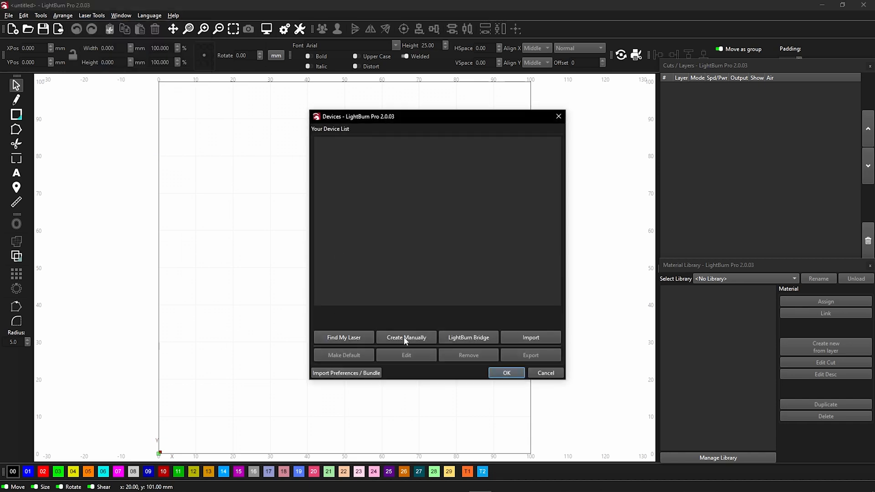
left_click(405, 337)
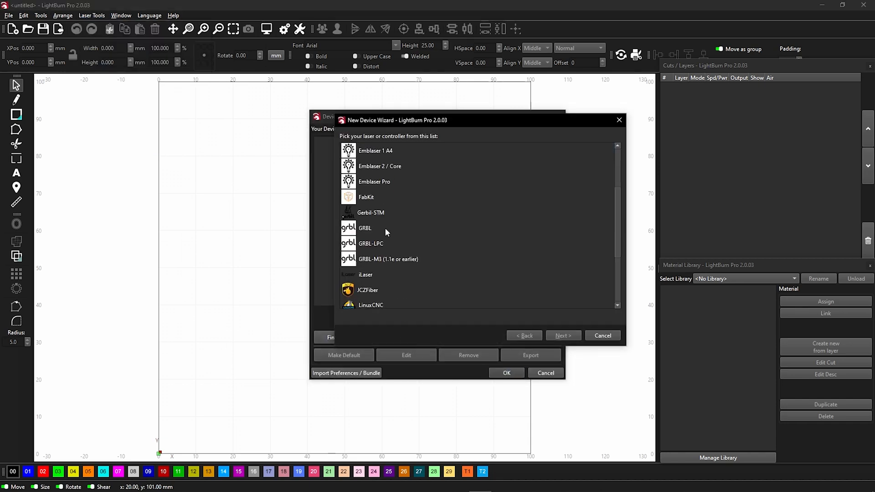
- Choose GRBL with a 100 x 100 mm work area and Front Left origin, and finish adding it
left_click(563, 335)
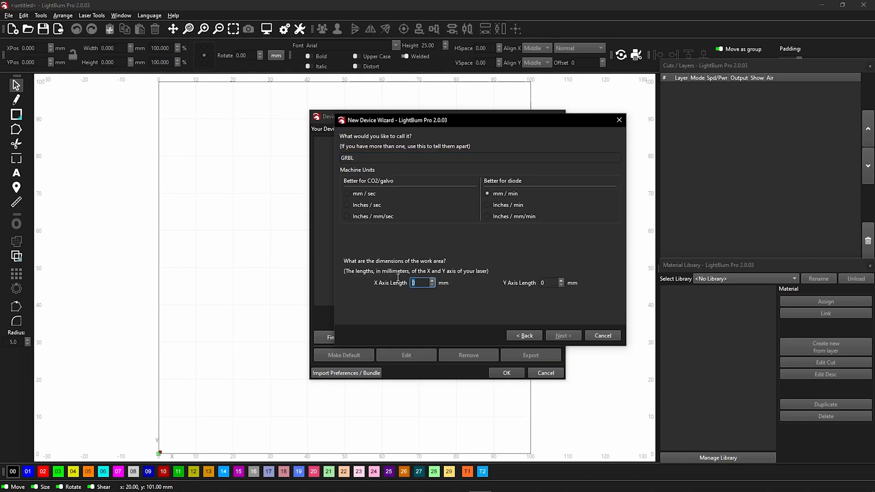
left_click(563, 336)
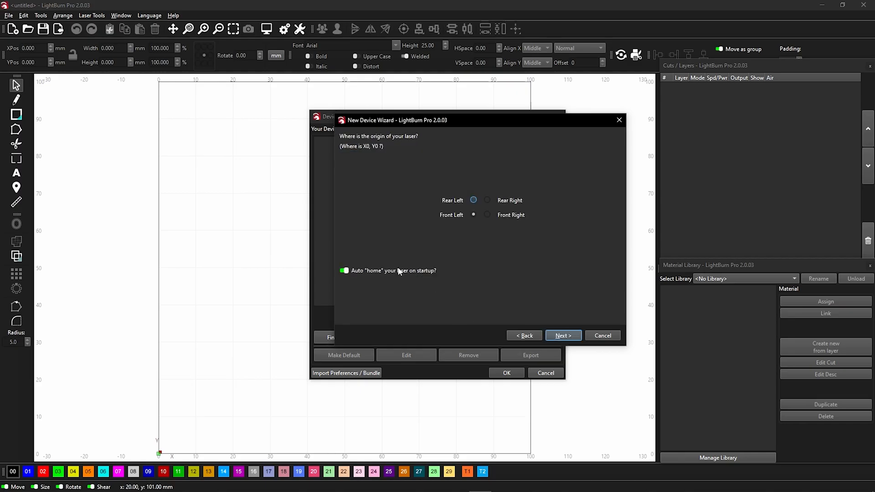
left_click(562, 335)
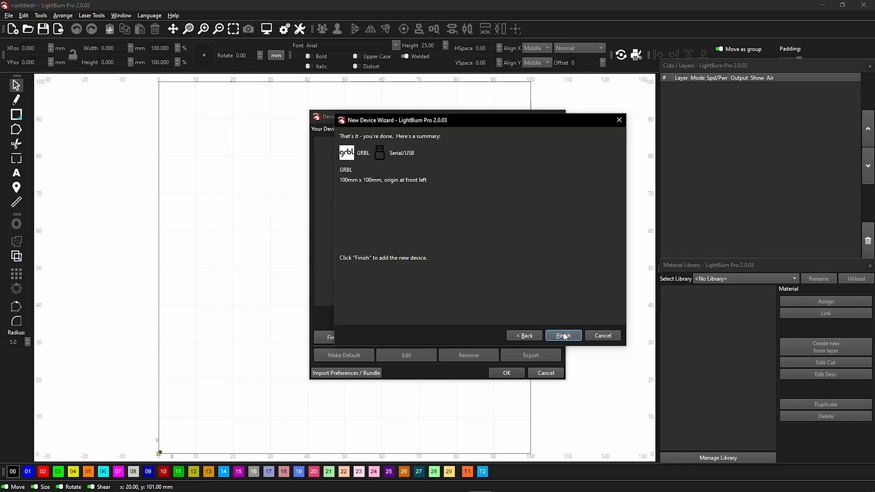
left_click(8, 15)
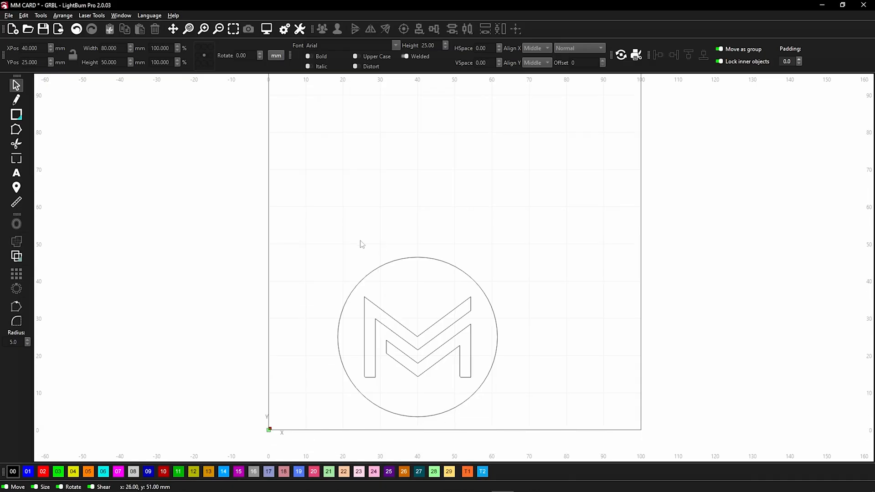
- Shift the MM circle logo slightly left in the work area and deselect it
left_click(415, 337)
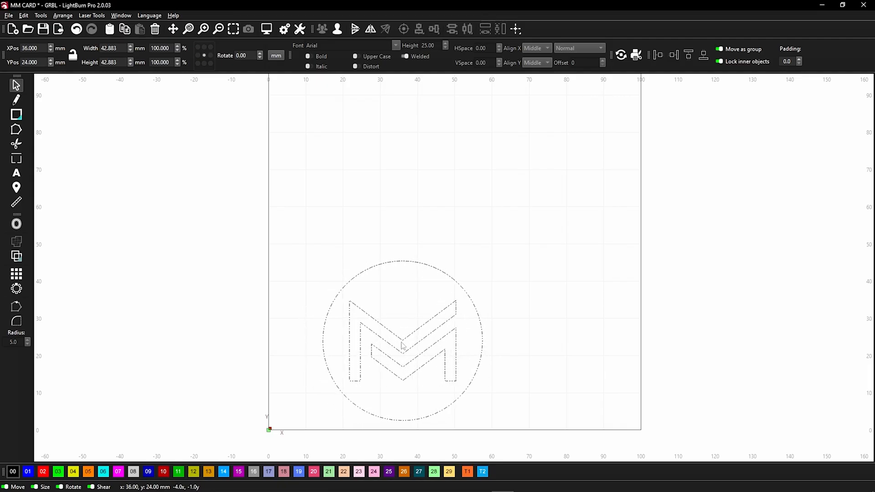
left_click(727, 355)
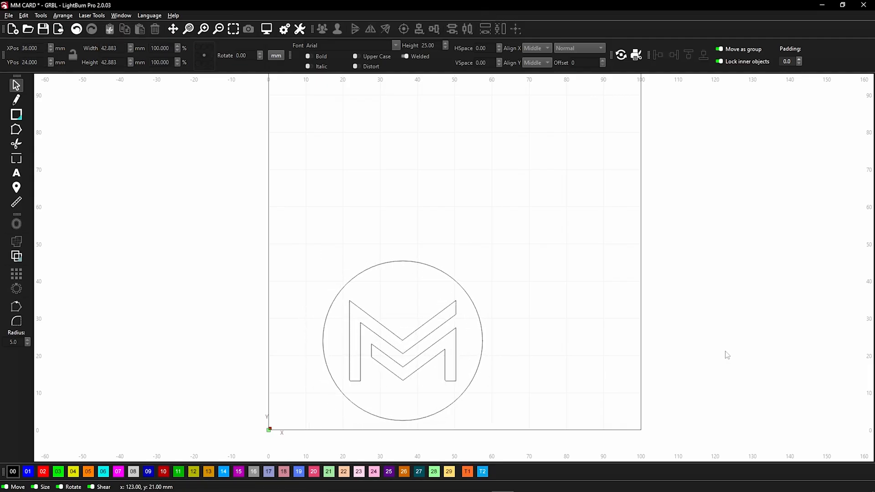